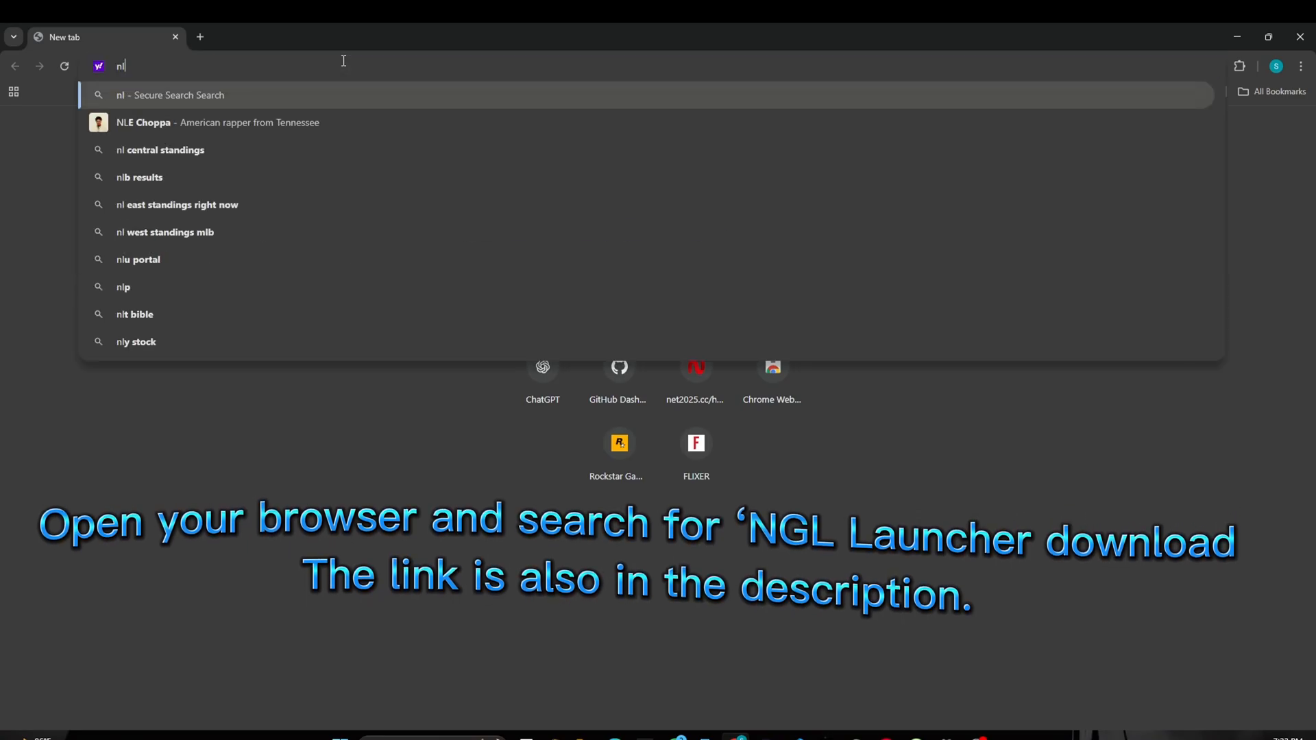
Search the web for 'nlgl launcher' from the Chrome address bar
{"action": "type", "text": "gl"}
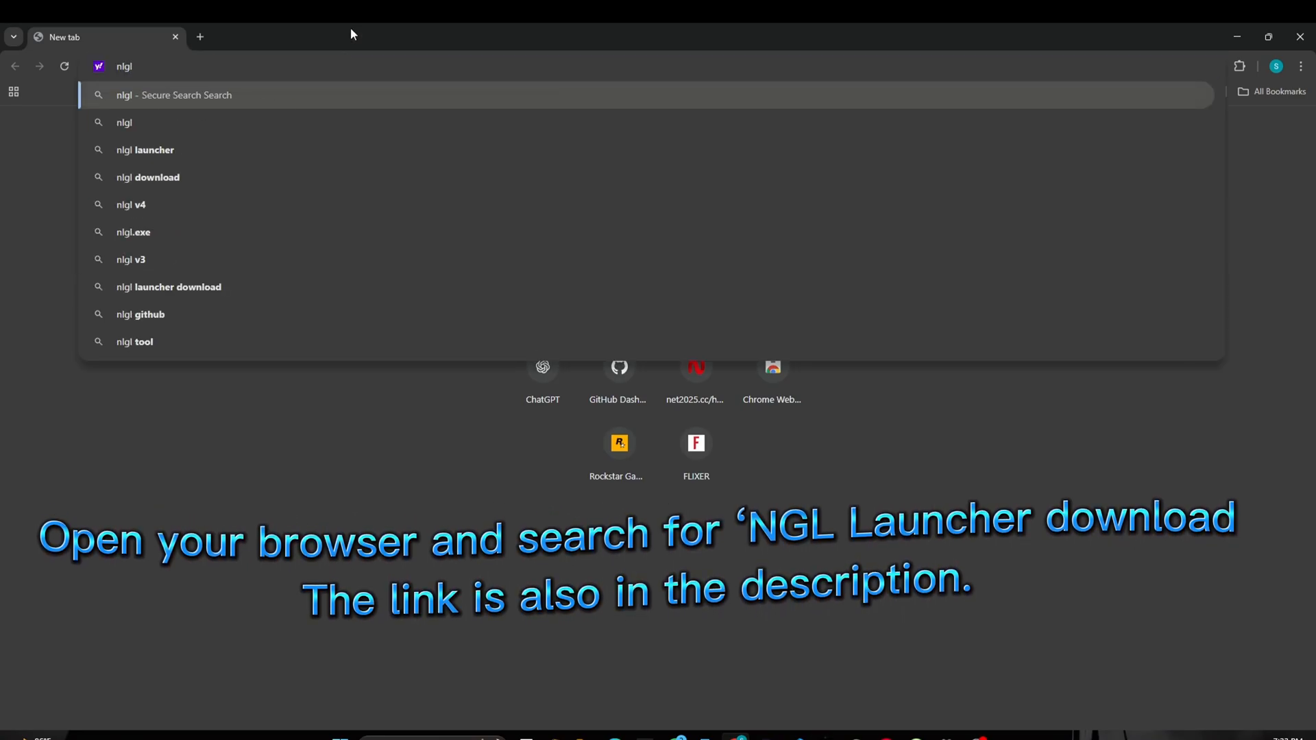
{"action": "left_click", "coordinate": [144, 149]}
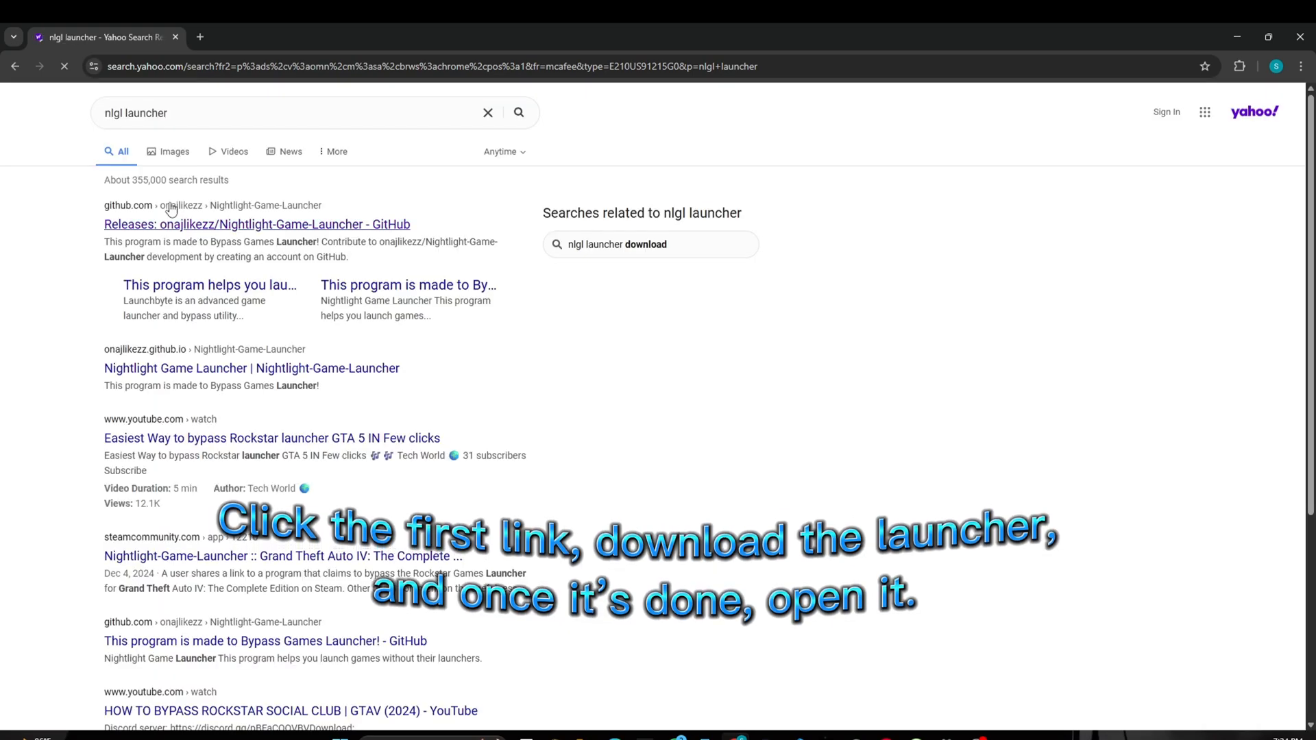
Download NLGL.exe from the GitHub V4 release assets and save it to Downloads
{"action": "left_click", "coordinate": [256, 224]}
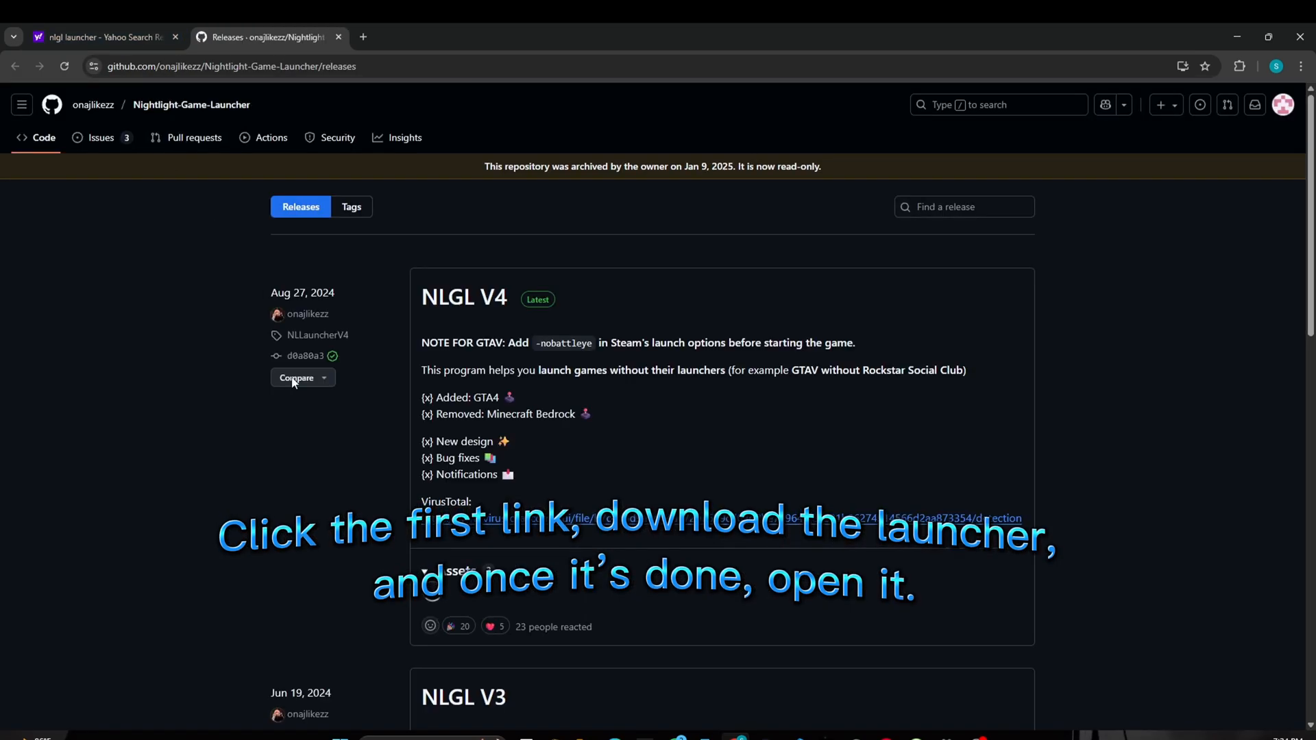
{"action": "scroll", "scroll_direction": "down", "scroll_amount": 3}
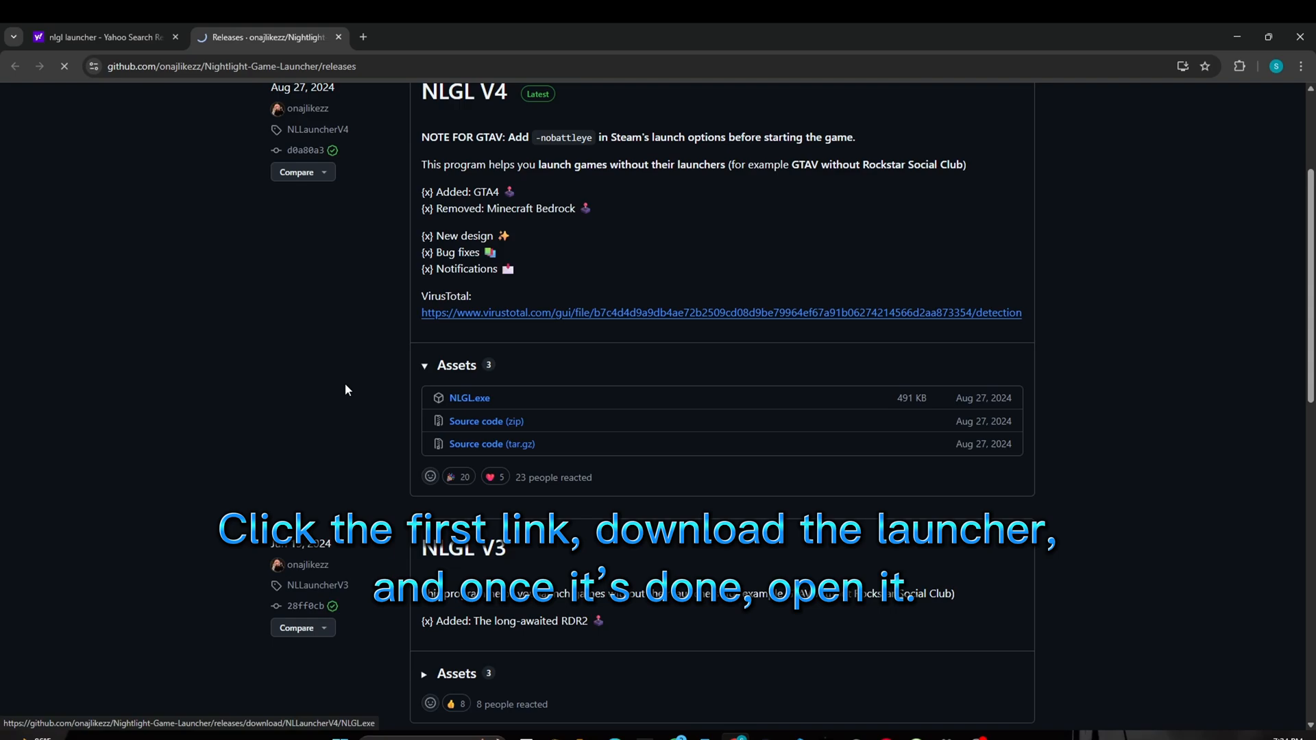
{"action": "left_click", "coordinate": [469, 398]}
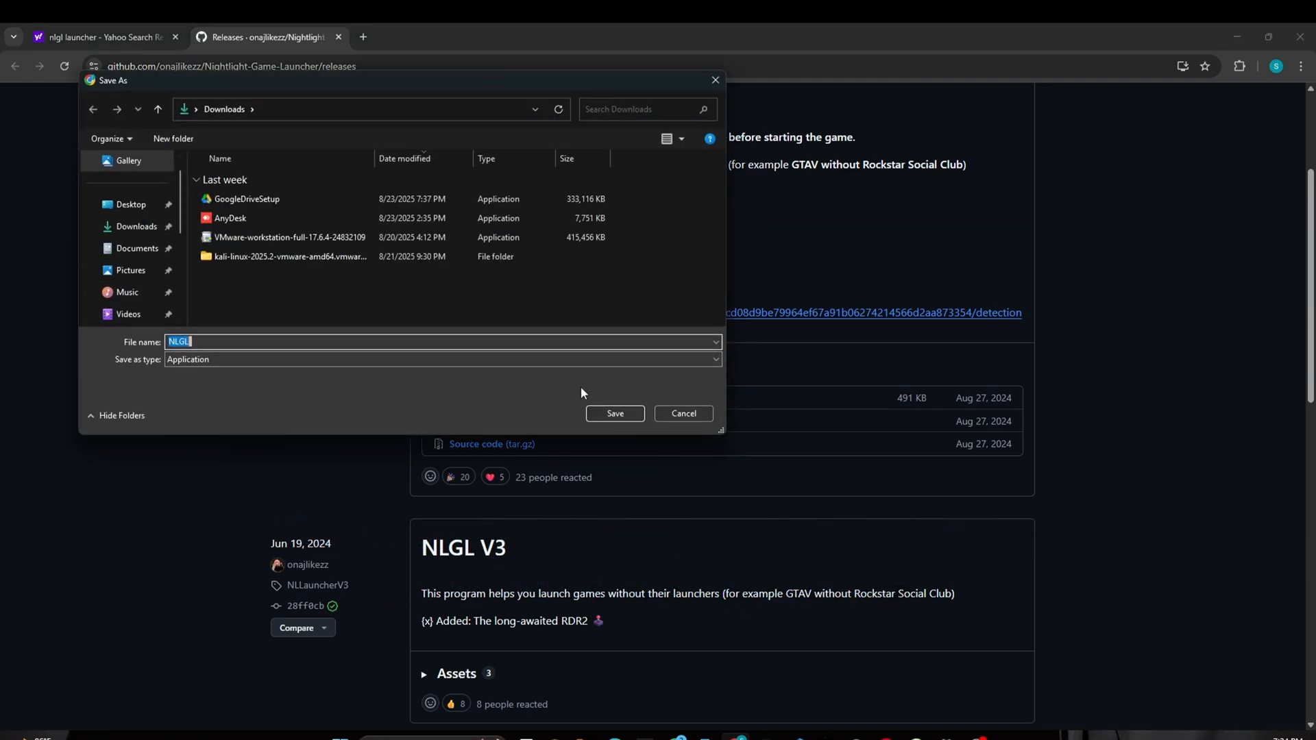
{"action": "left_click", "coordinate": [615, 412]}
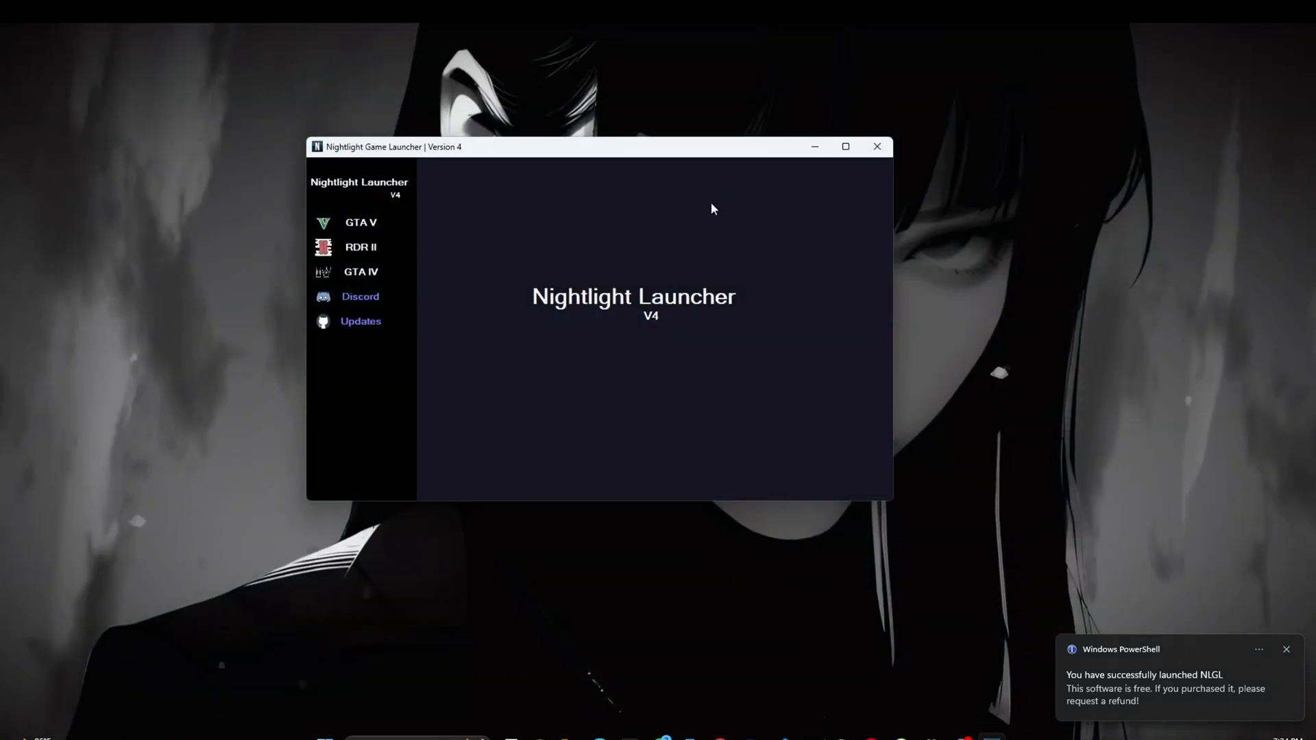
Start changing the GTA V game folder location and browse into This PC
{"action": "left_click", "coordinate": [360, 222]}
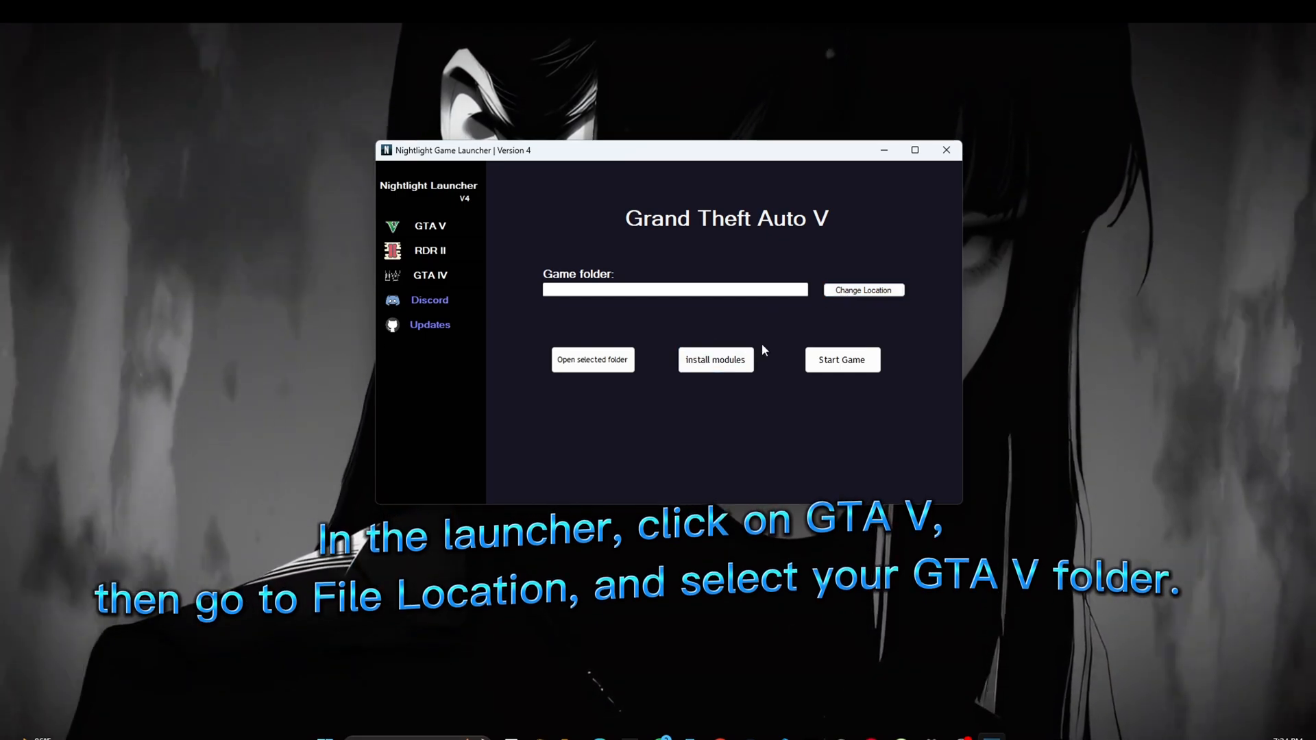
{"action": "left_click", "coordinate": [863, 289]}
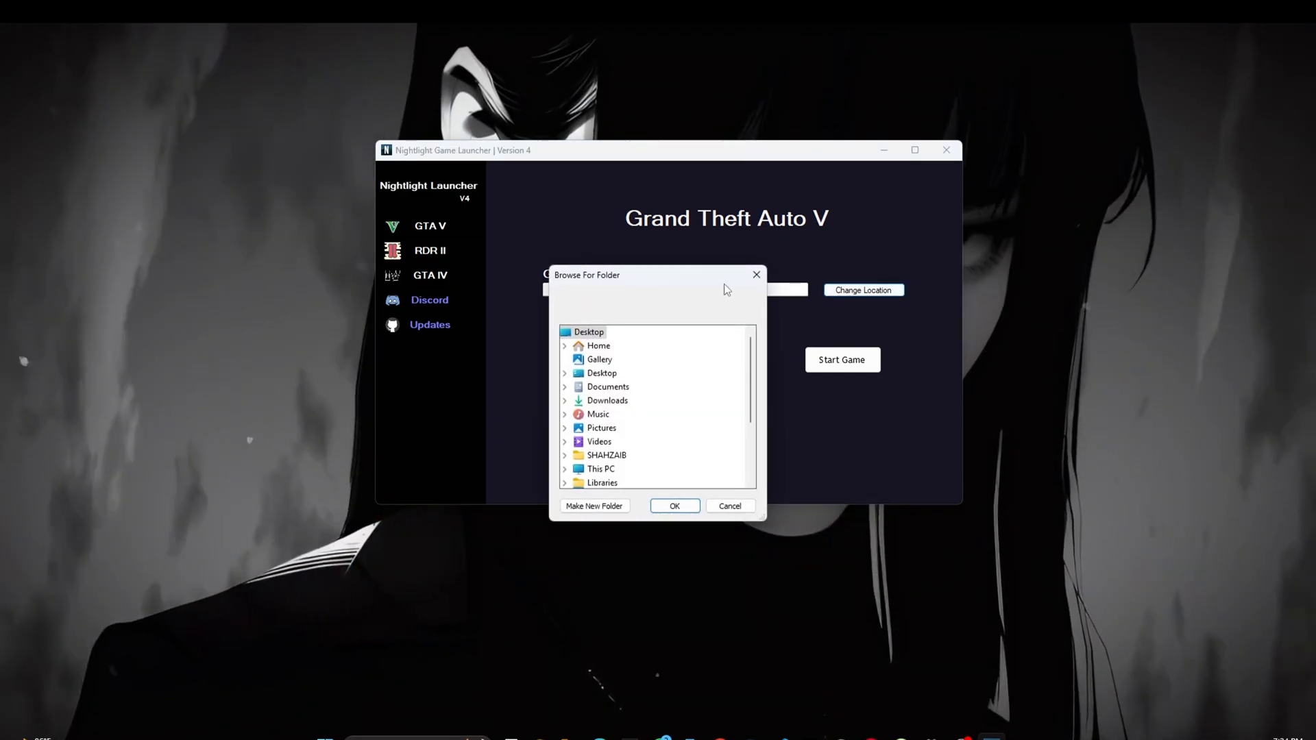
{"action": "scroll", "scroll_direction": "down", "scroll_amount": 3}
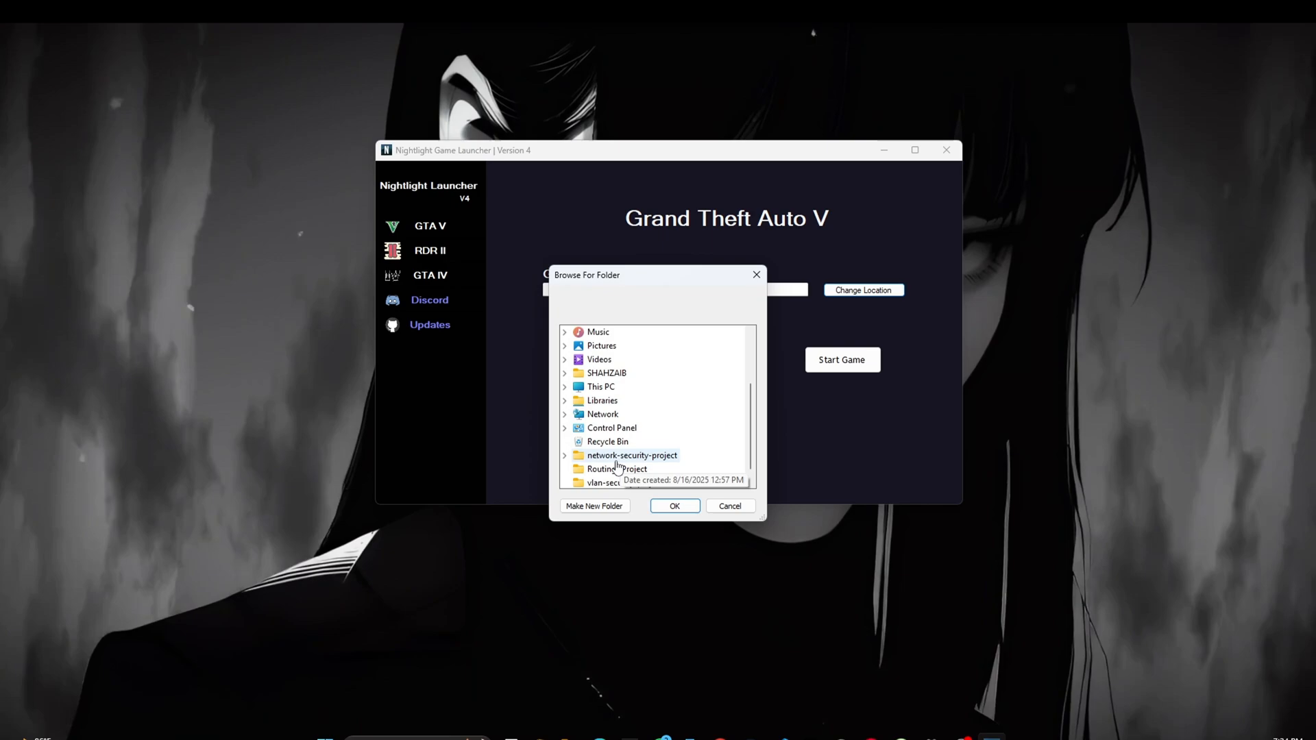
{"action": "scroll", "scroll_direction": "up", "scroll_amount": 3}
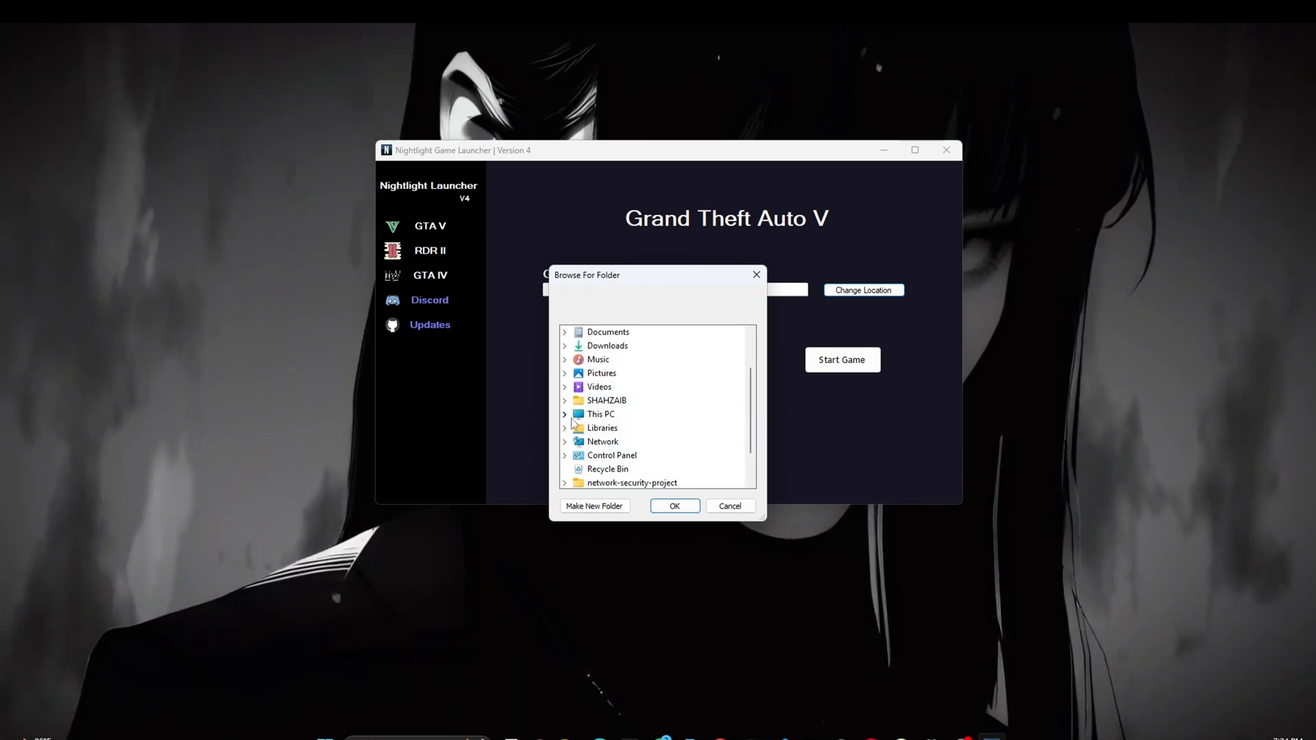
{"action": "left_click", "coordinate": [563, 414]}
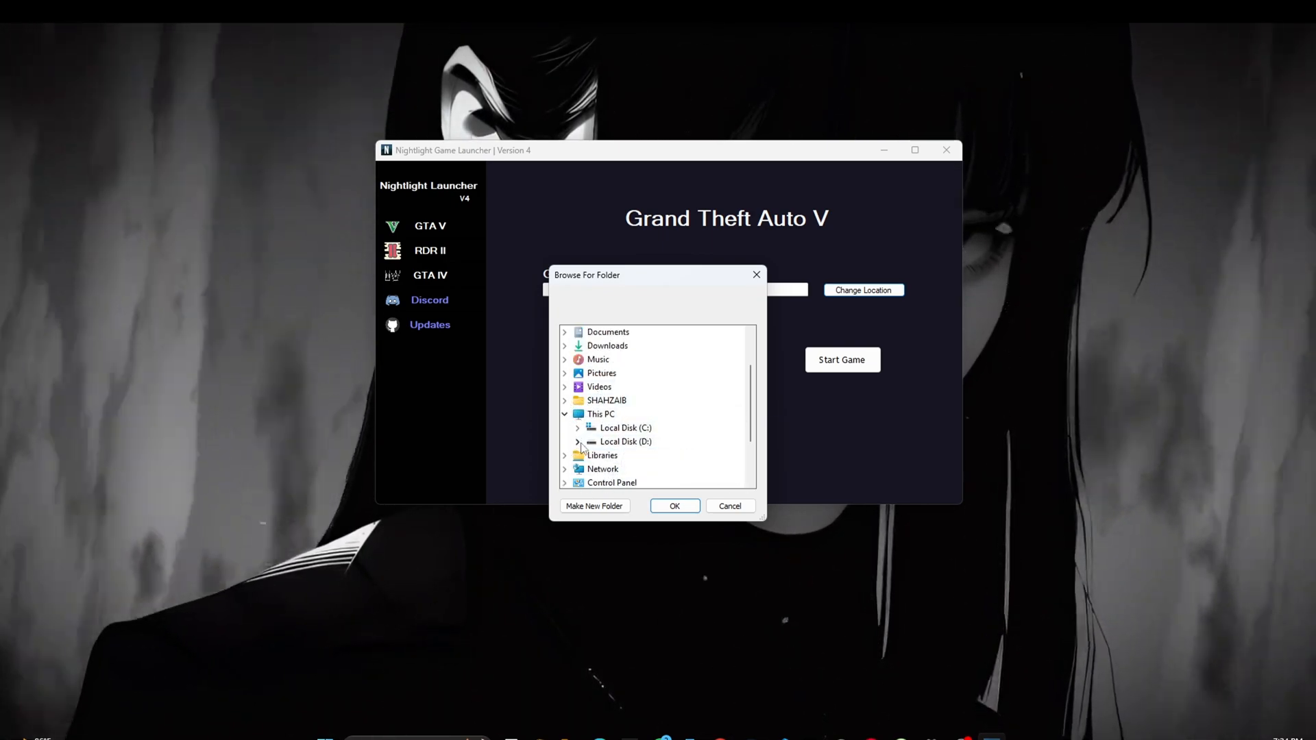
Choose D:\SteamLibrary\steamapps\common\Grand Theft Auto V as the game folder
{"action": "left_click", "coordinate": [579, 442]}
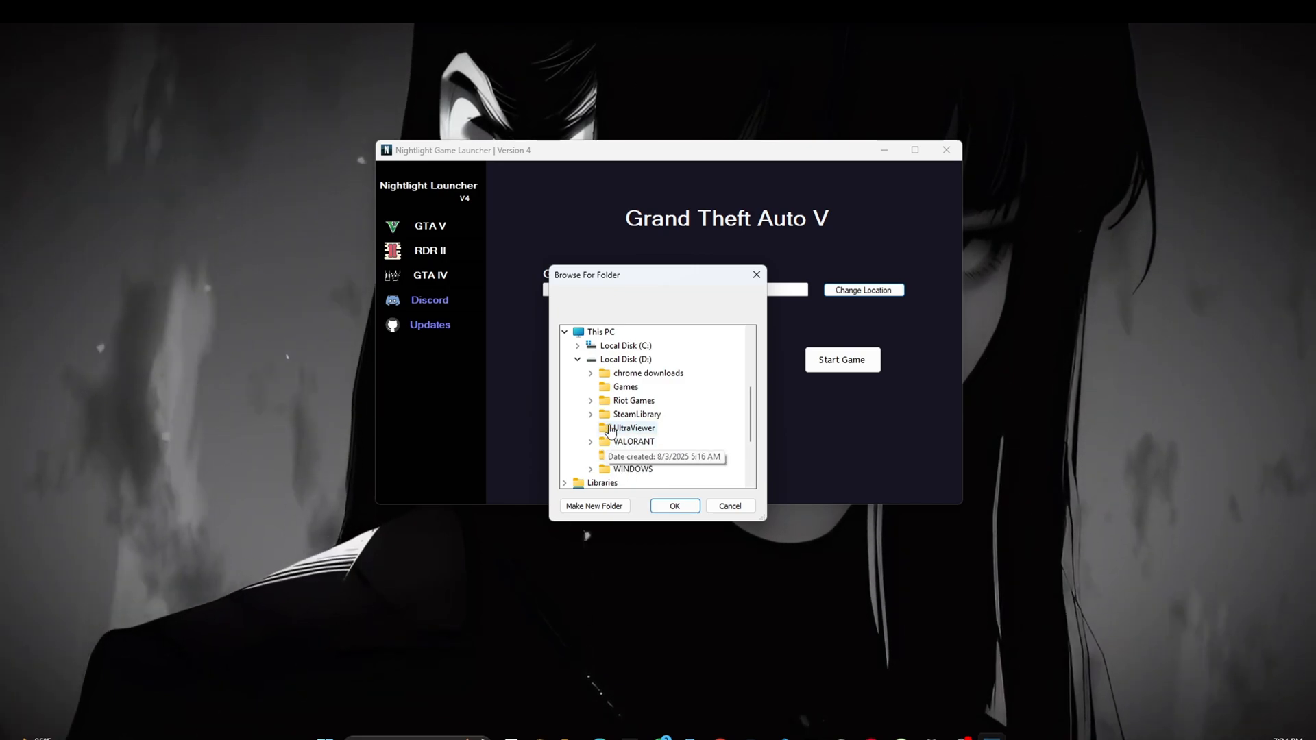
{"action": "left_click", "coordinate": [590, 414]}
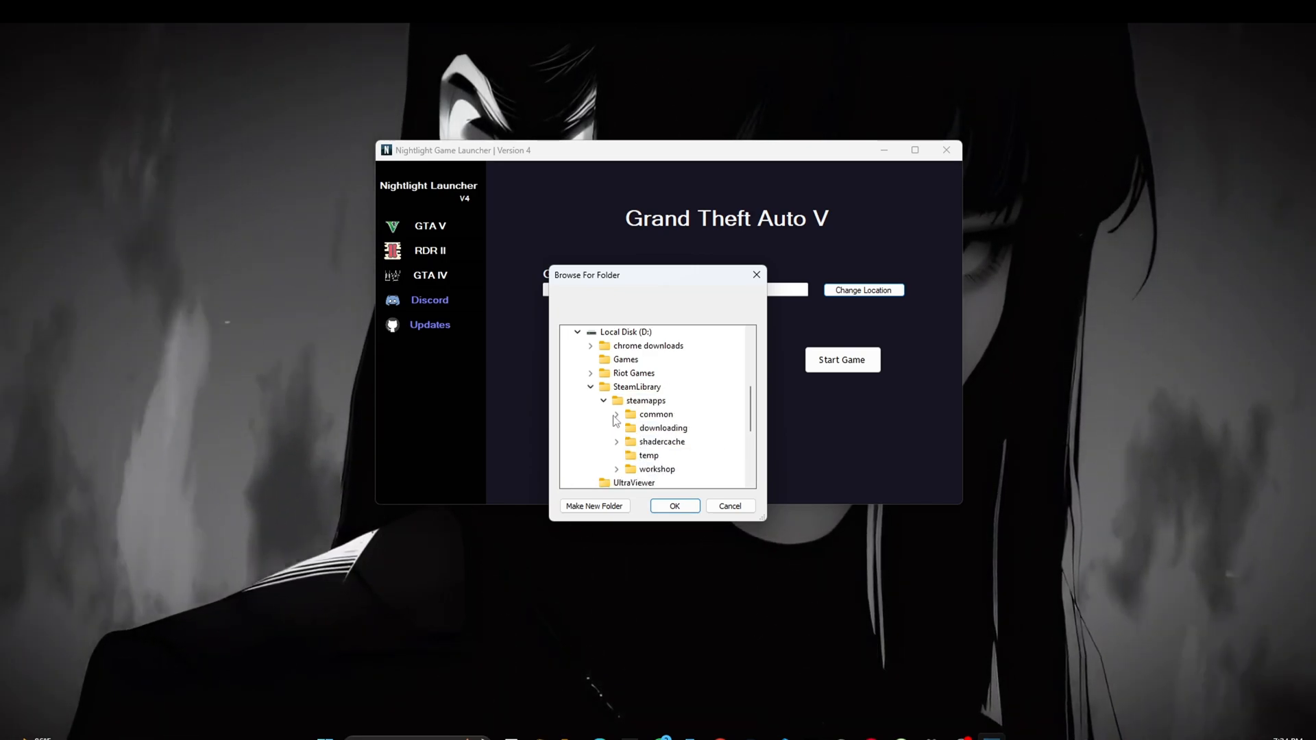
{"action": "left_click", "coordinate": [616, 414]}
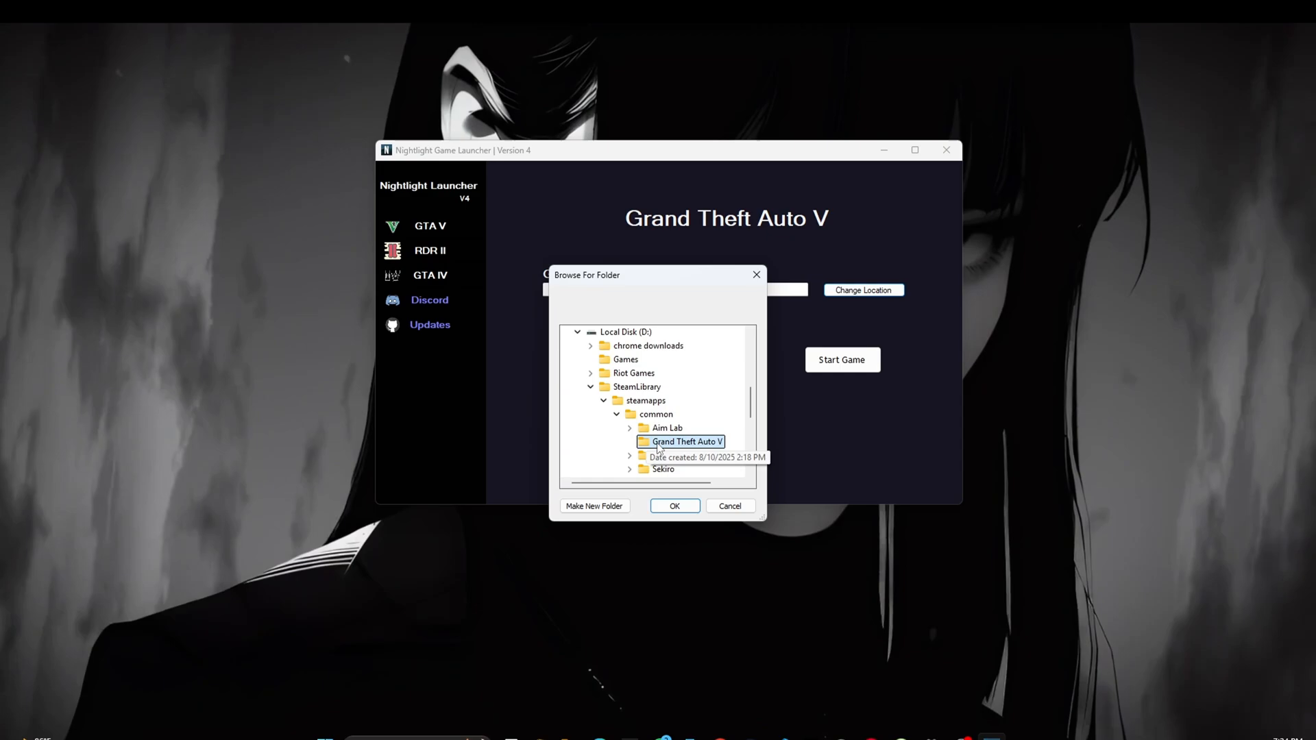
{"action": "left_click", "coordinate": [674, 506]}
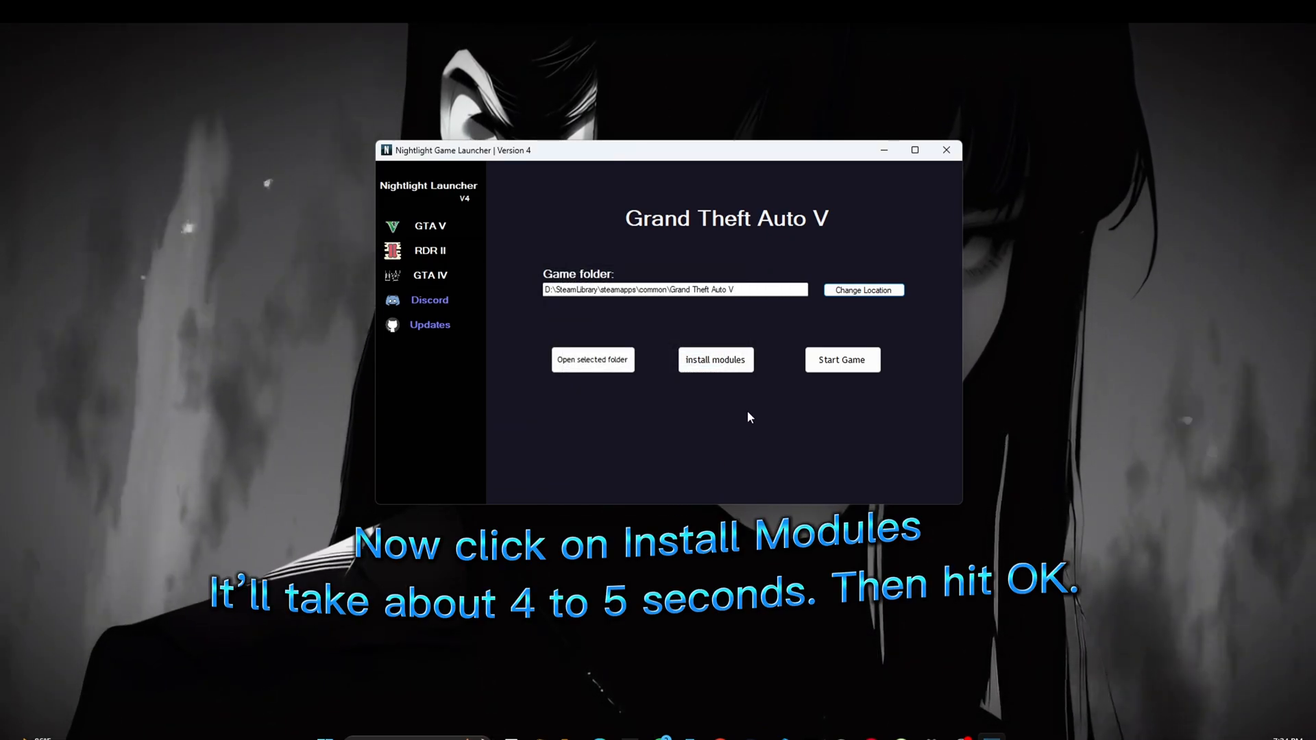
{"action": "mouse_move", "coordinate": [716, 359]}
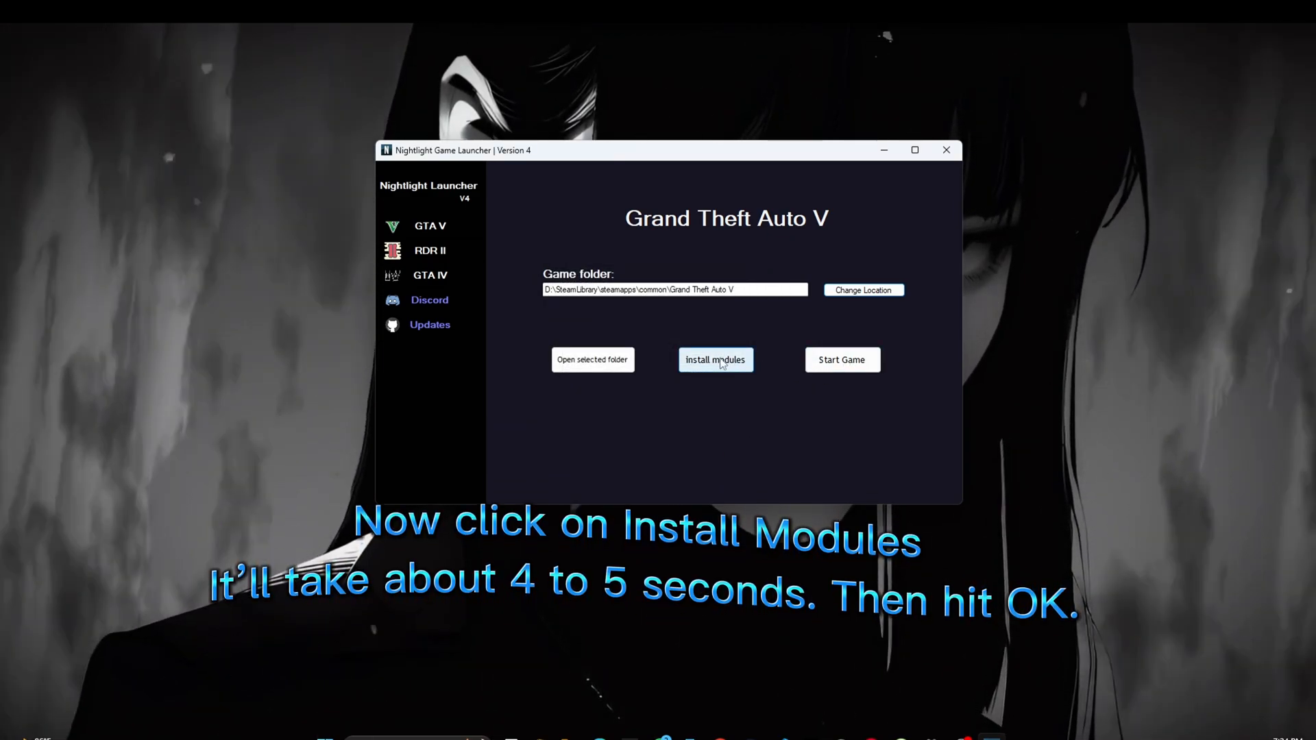
Install the GTA V modules into the folder and confirm with OK
{"action": "left_click", "coordinate": [715, 359]}
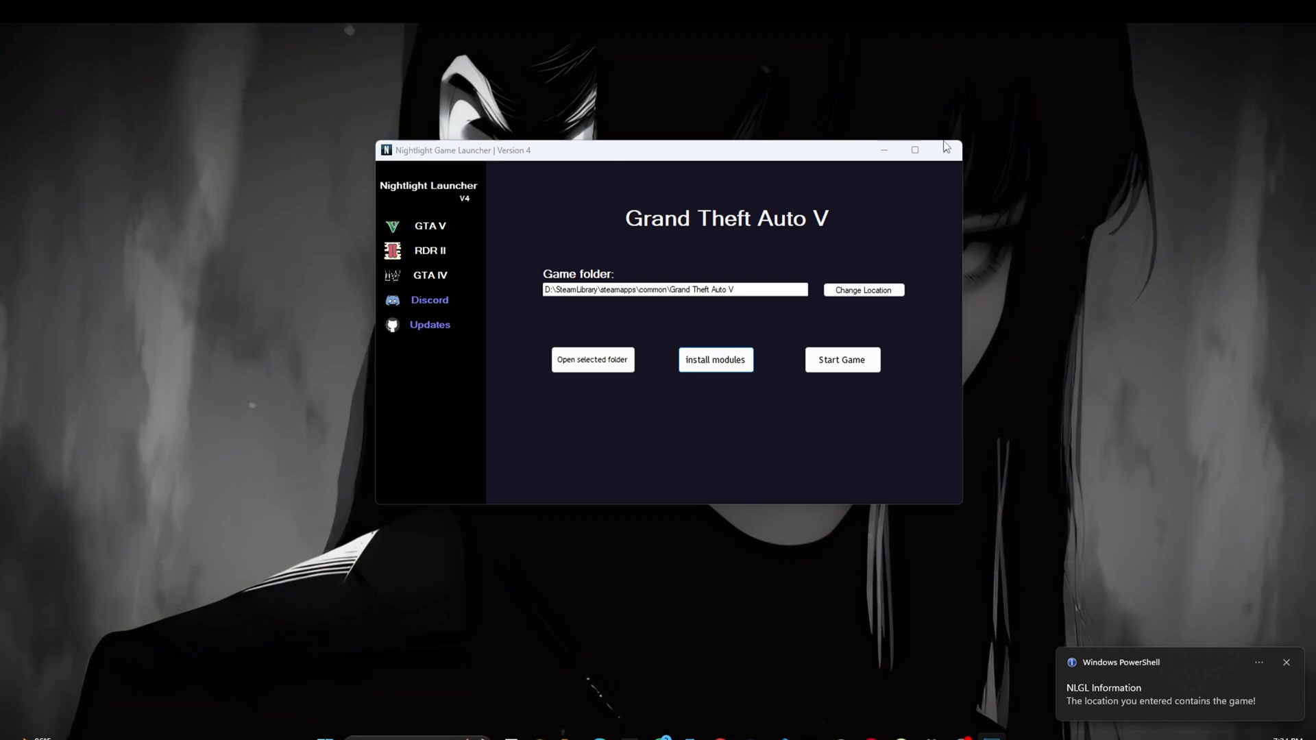
{"action": "left_click", "coordinate": [716, 360]}
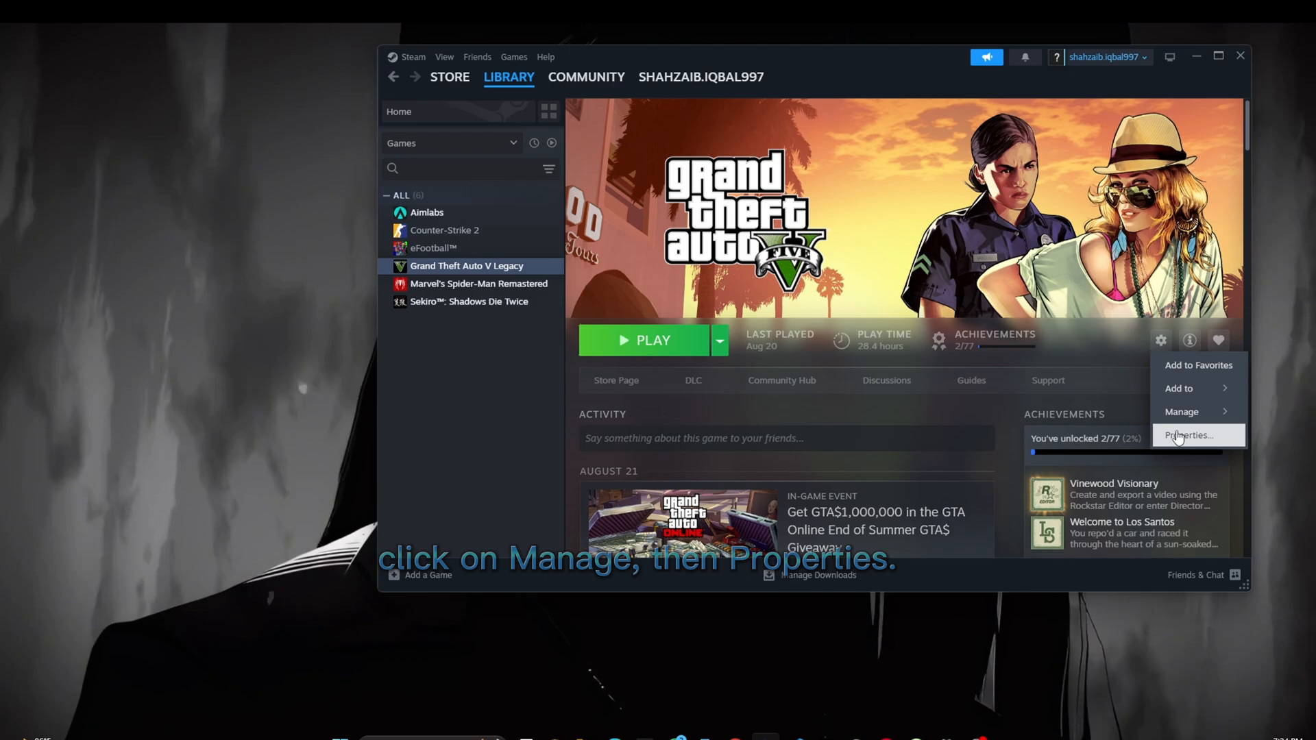
Set Grand Theft Auto V Legacy's Steam launch options to '-nobattleye' via Properties
{"action": "left_click", "coordinate": [1188, 434]}
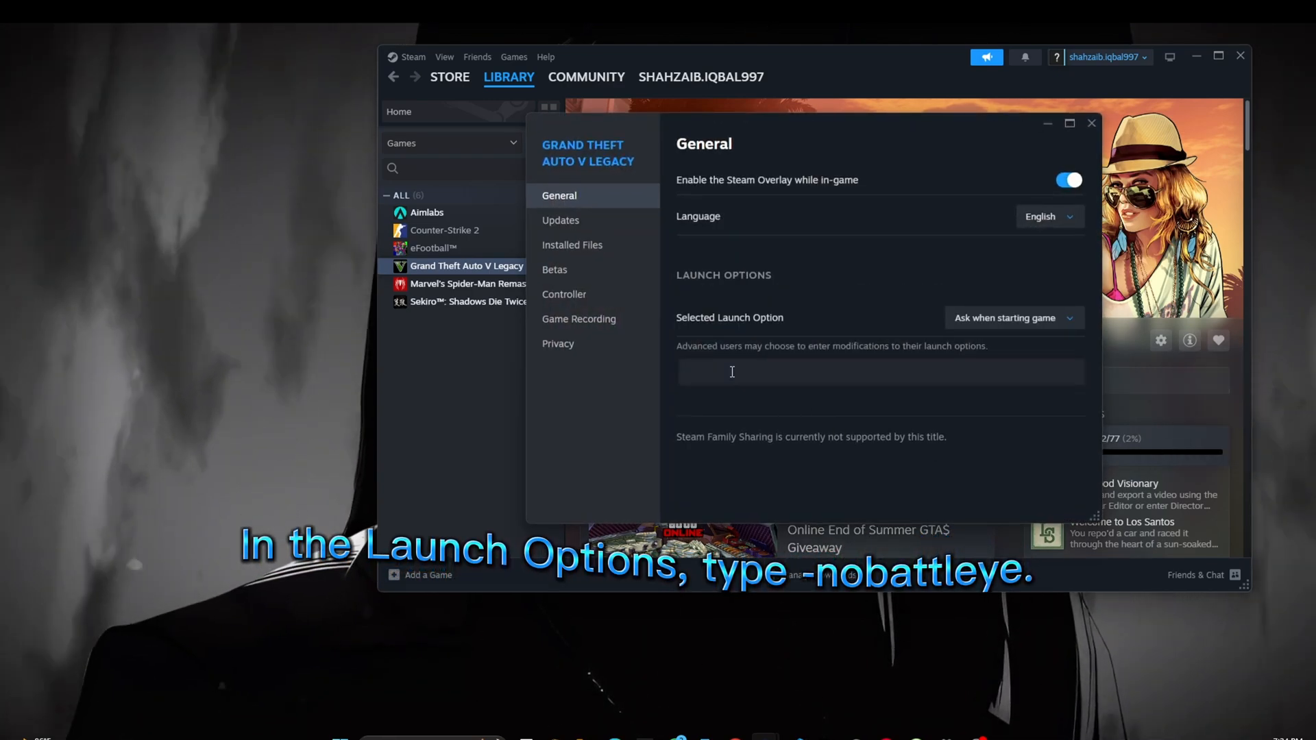
{"action": "type", "text": "-no"}
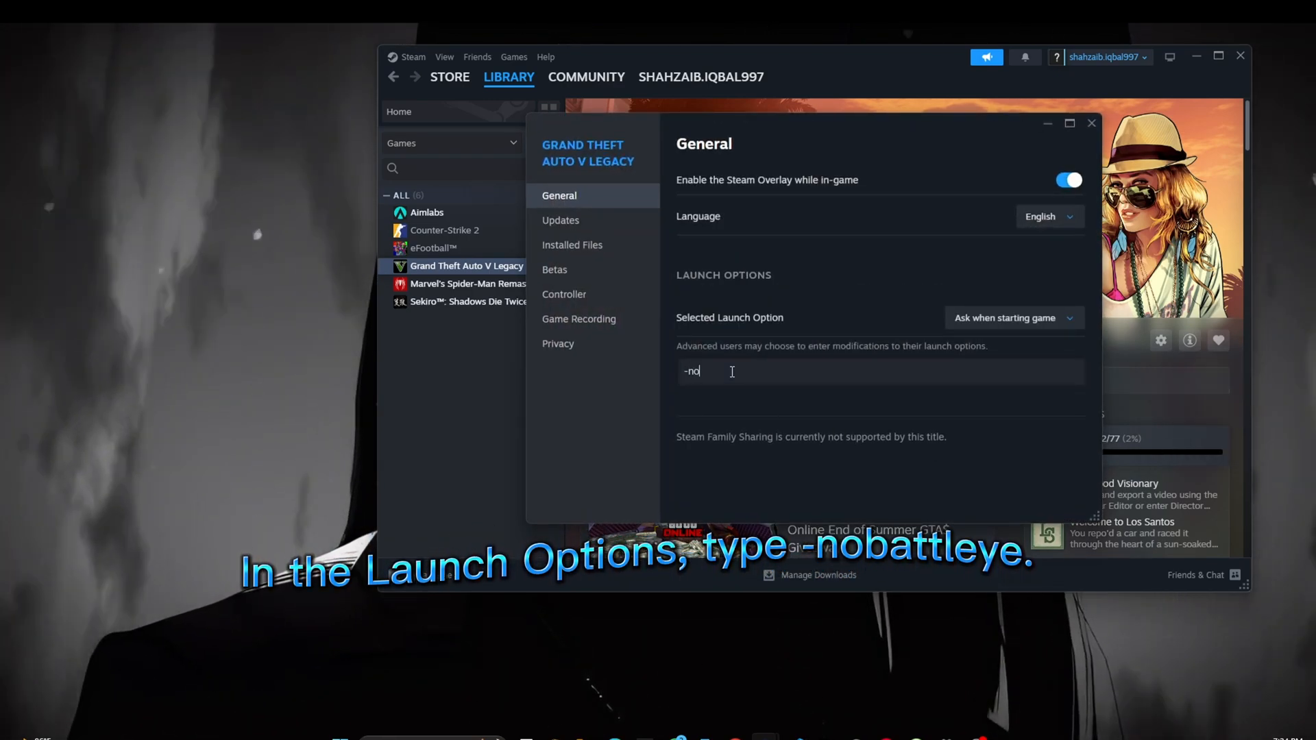
{"action": "type", "text": "batt"}
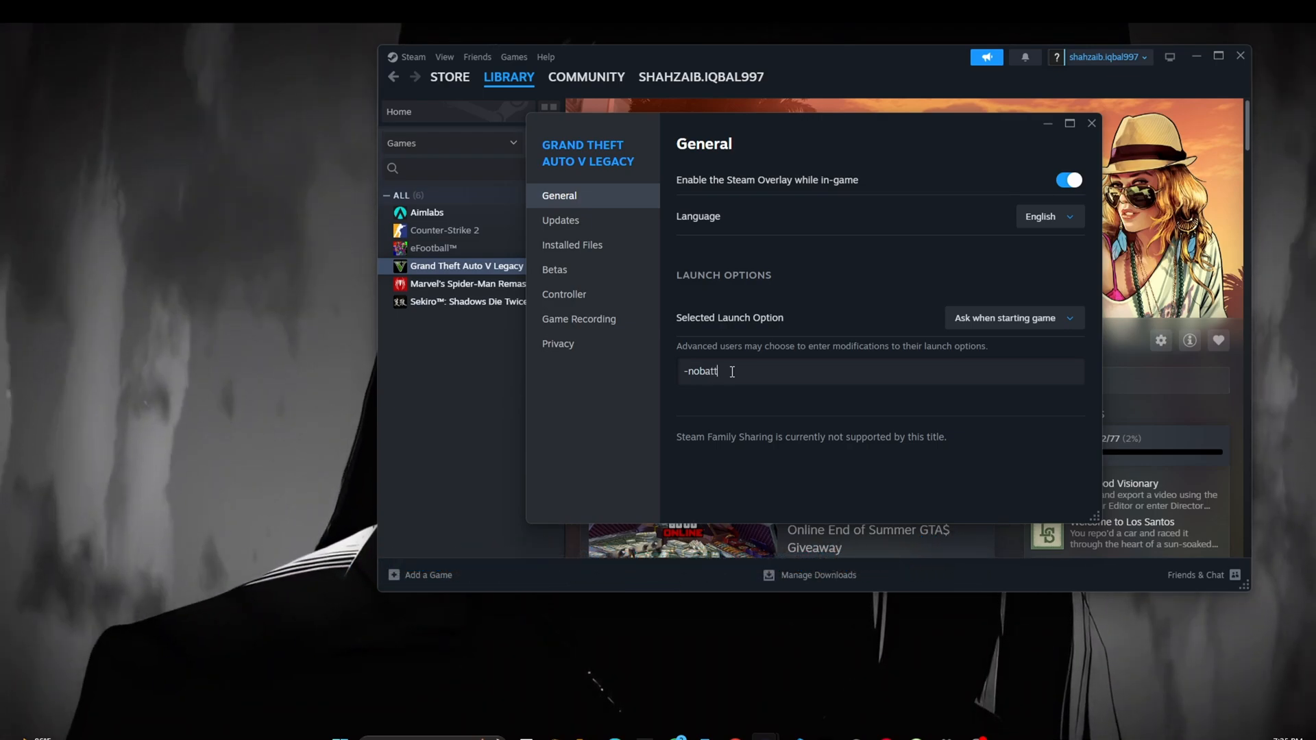
{"action": "type", "text": "eye"}
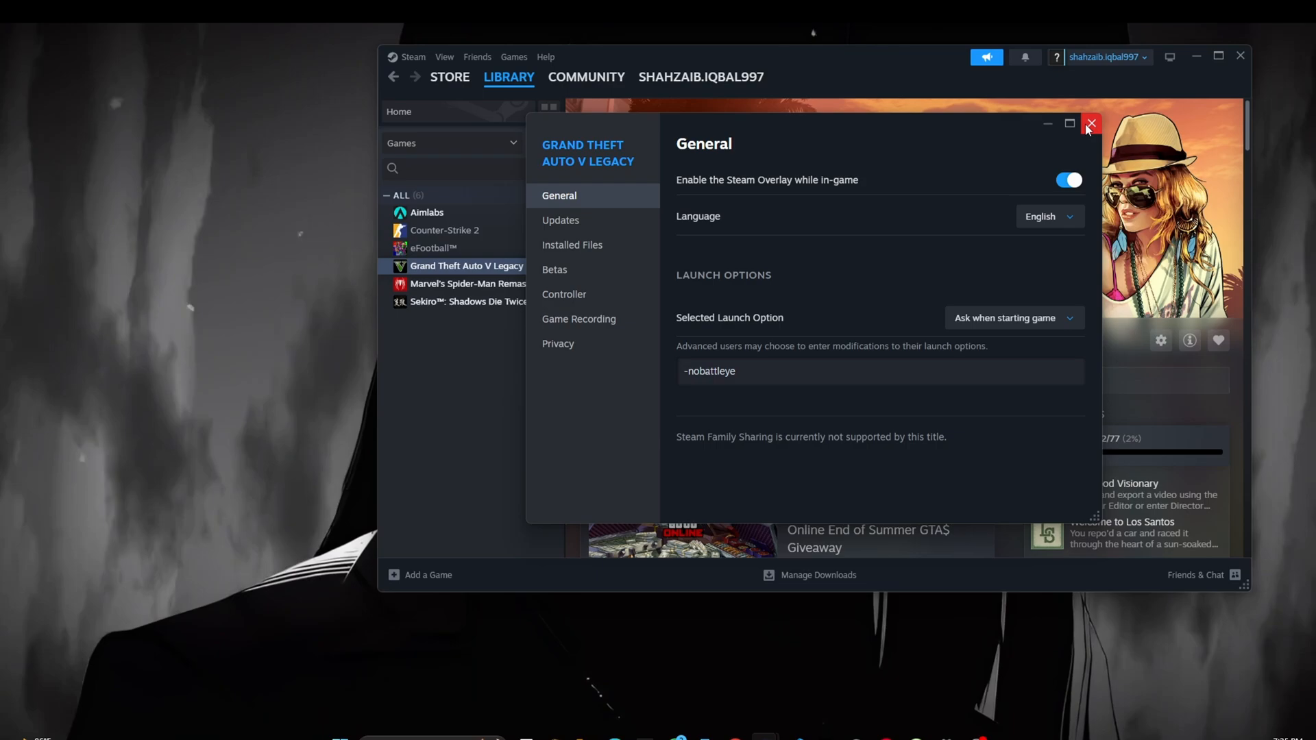
{"action": "left_click", "coordinate": [1090, 124]}
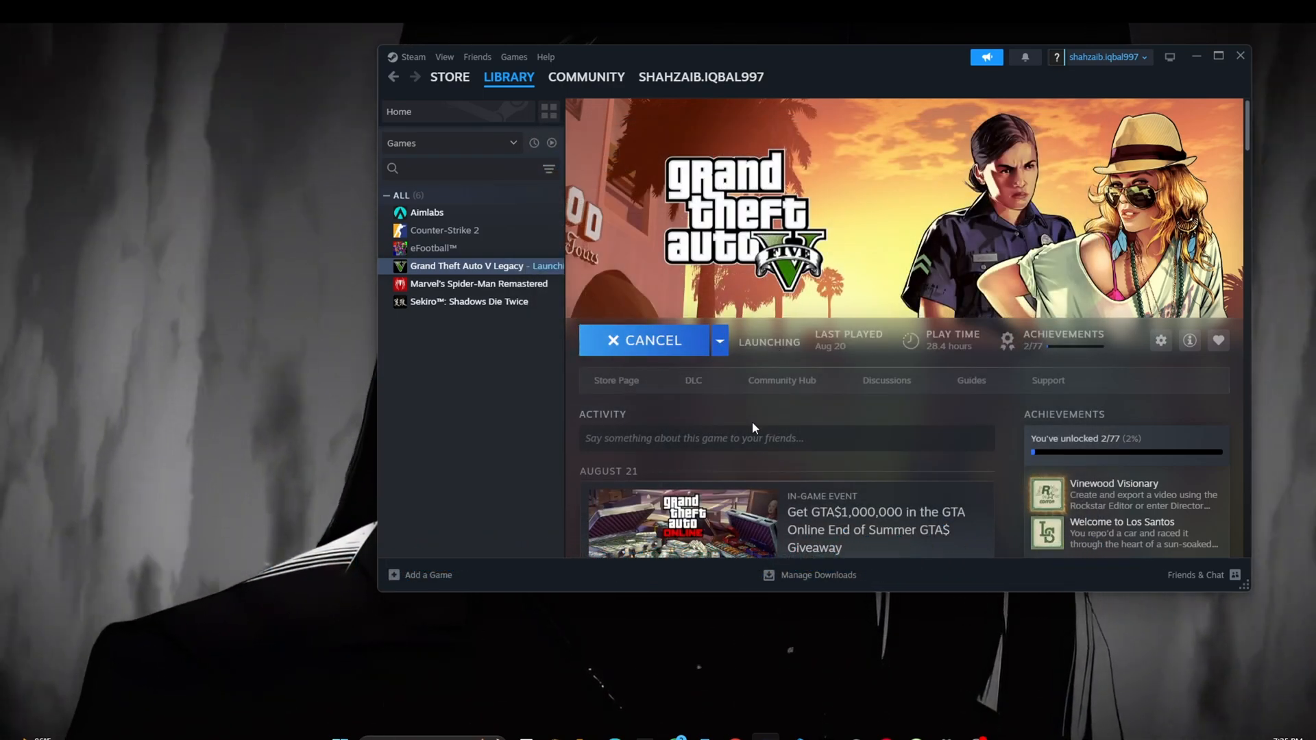
Play Grand Theft Auto V Legacy choosing the single-player story-mode option
{"action": "left_click", "coordinate": [718, 340]}
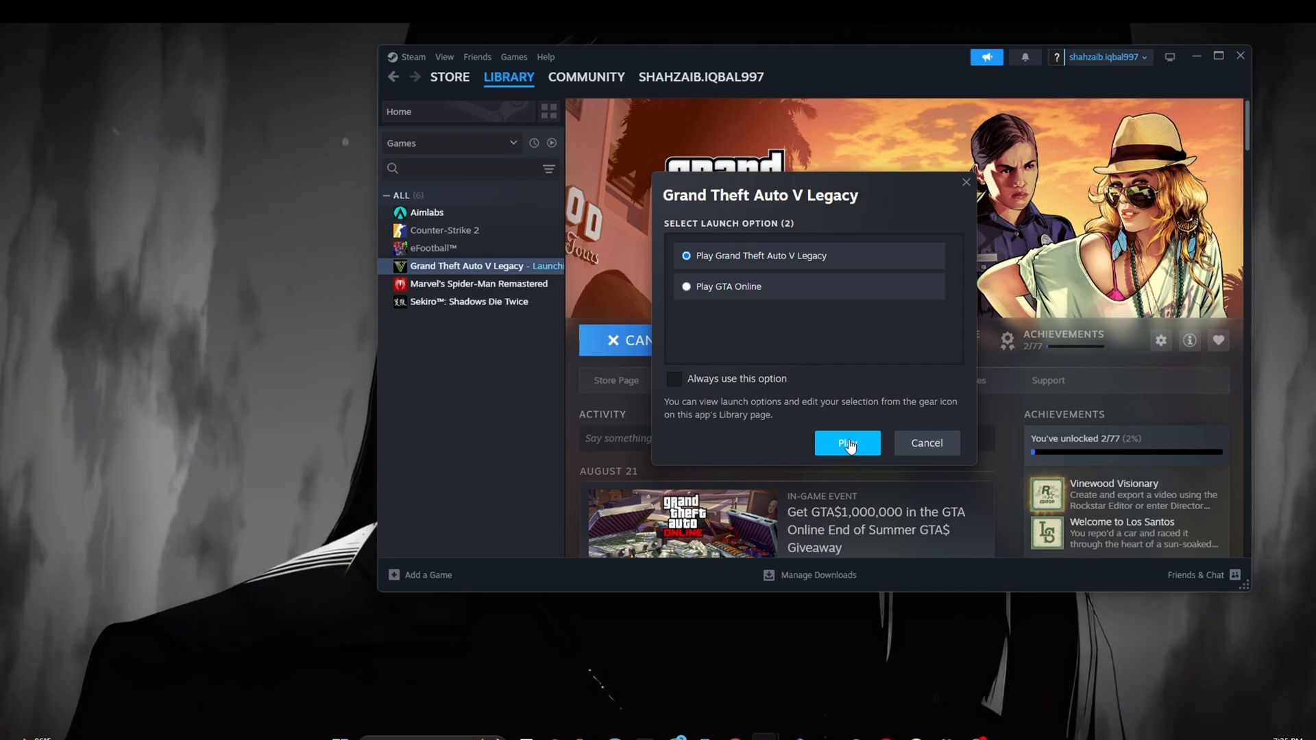
{"action": "left_click", "coordinate": [848, 443]}
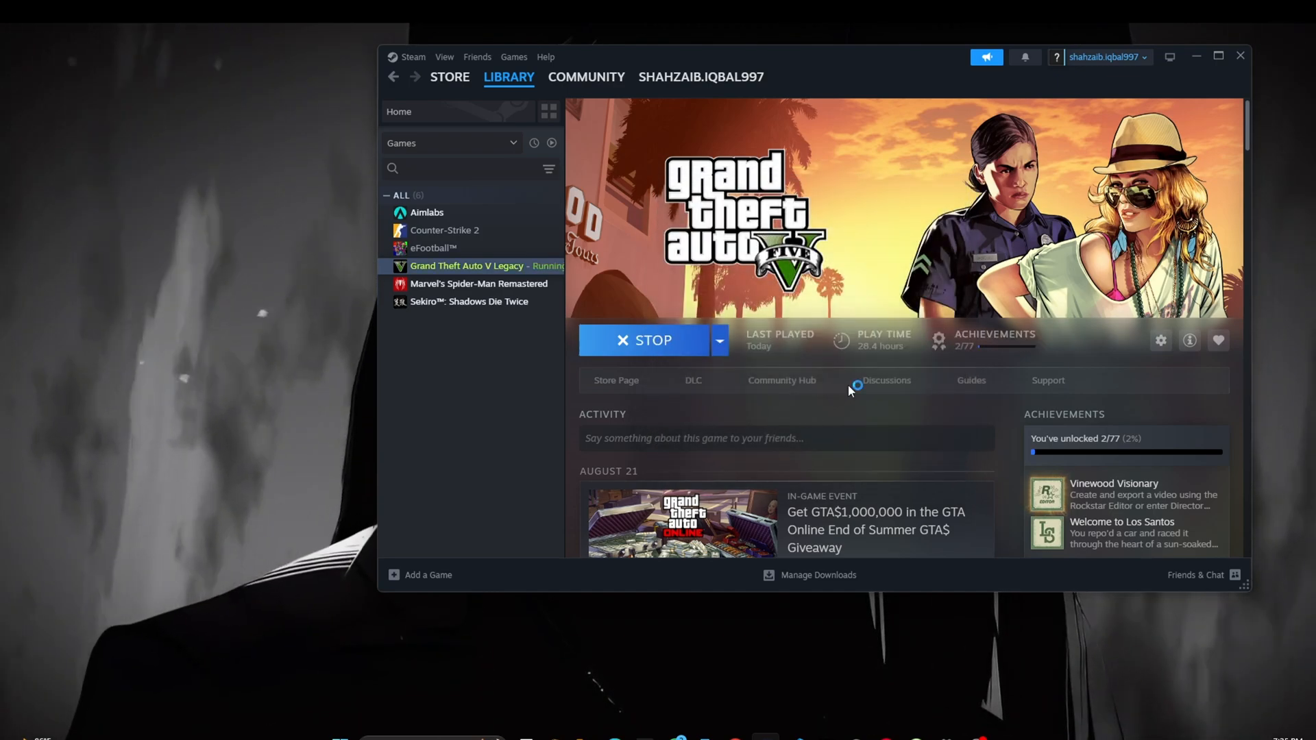